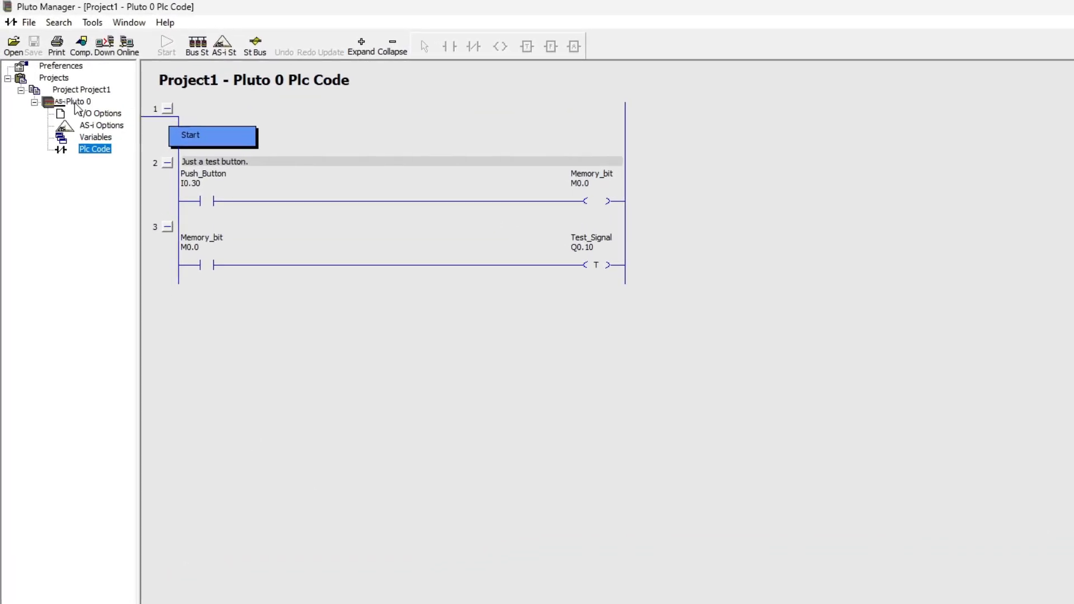
{"action": "left_click", "coordinate": [76, 101]}
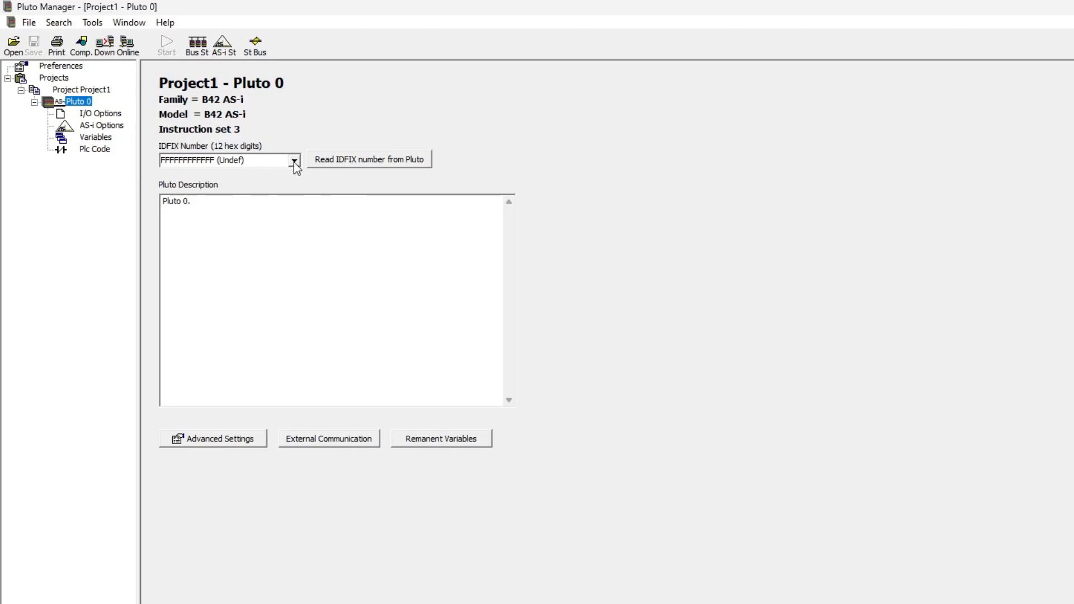
{"action": "left_click", "coordinate": [293, 160]}
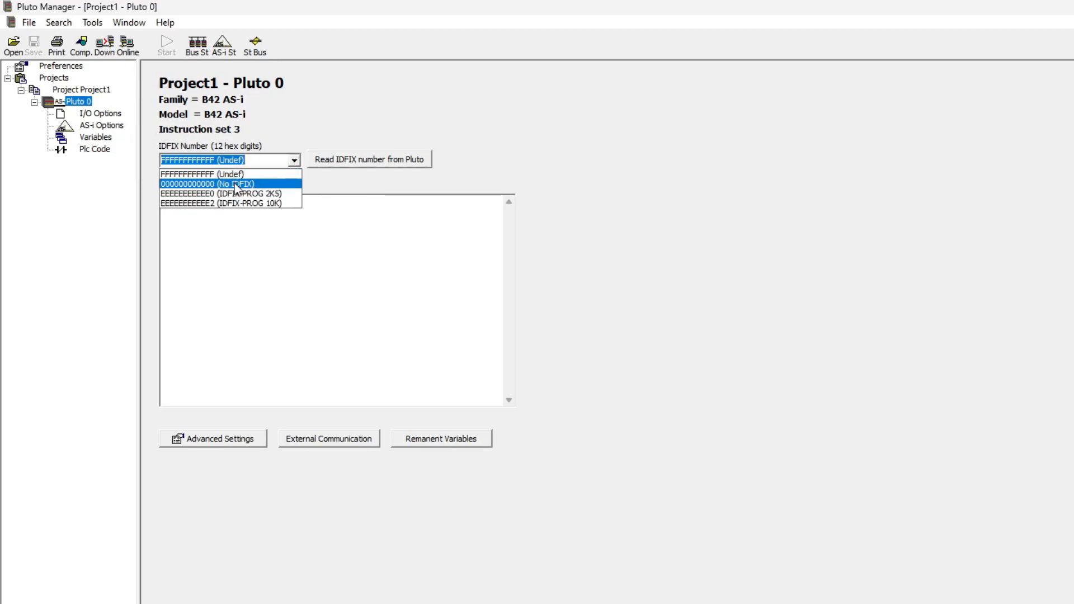
{"action": "left_click", "coordinate": [207, 184]}
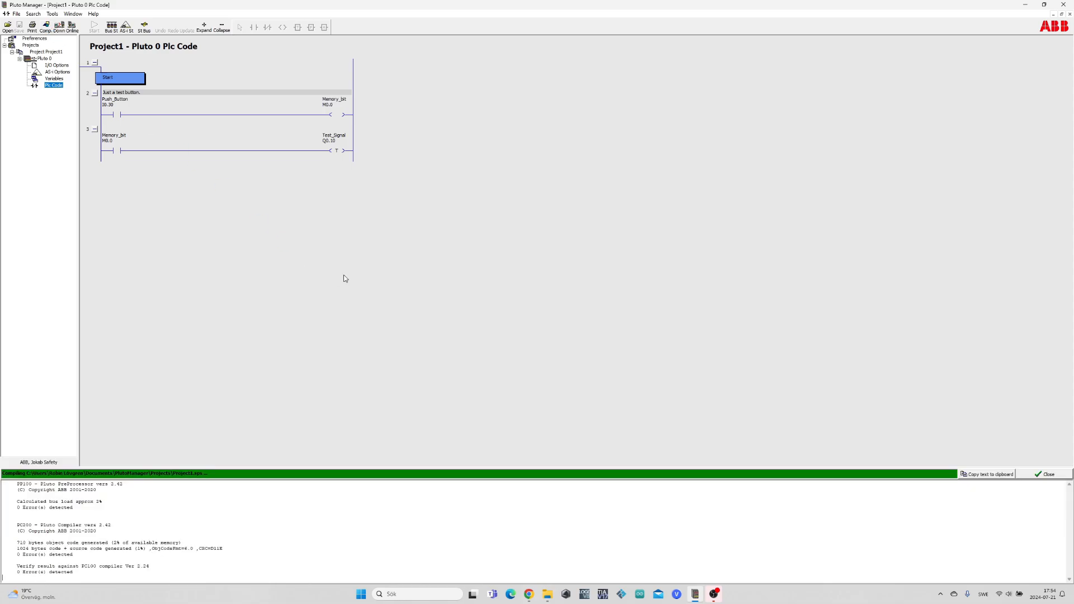
{"action": "mouse_move", "coordinate": [391, 336]}
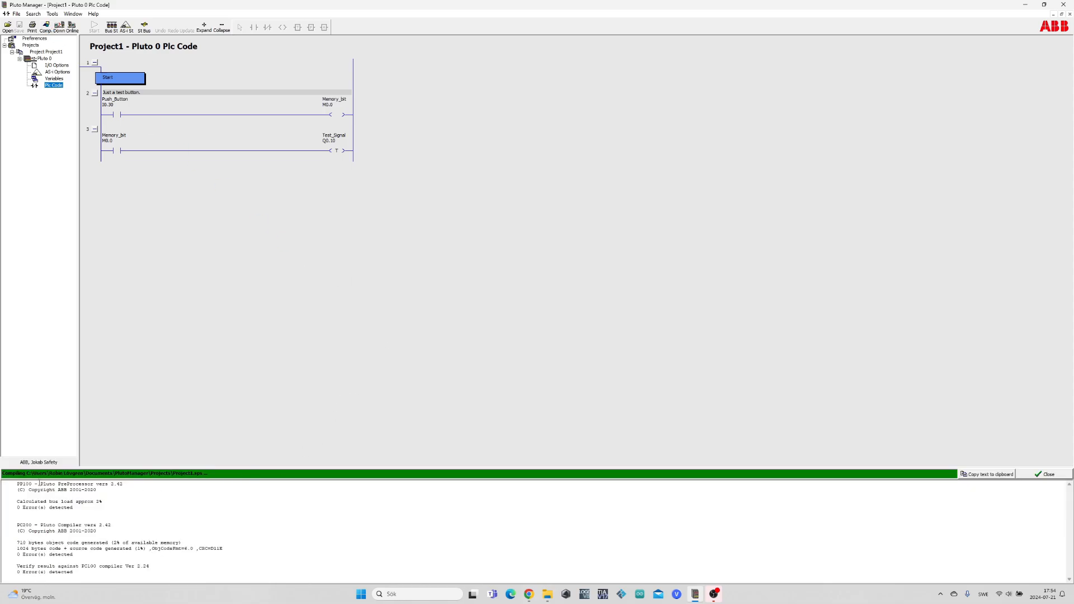
{"action": "mouse_move", "coordinate": [85, 451]}
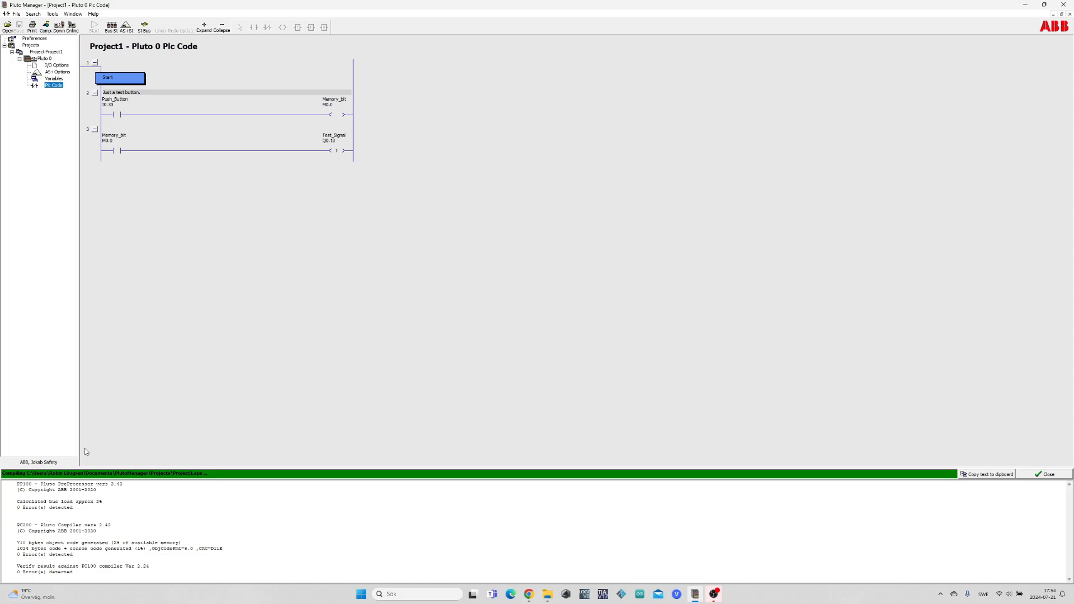
Step: Dismiss the compile results after the Pluto 0 ladder code compiles with 0 errors
{"action": "left_click", "coordinate": [1044, 474]}
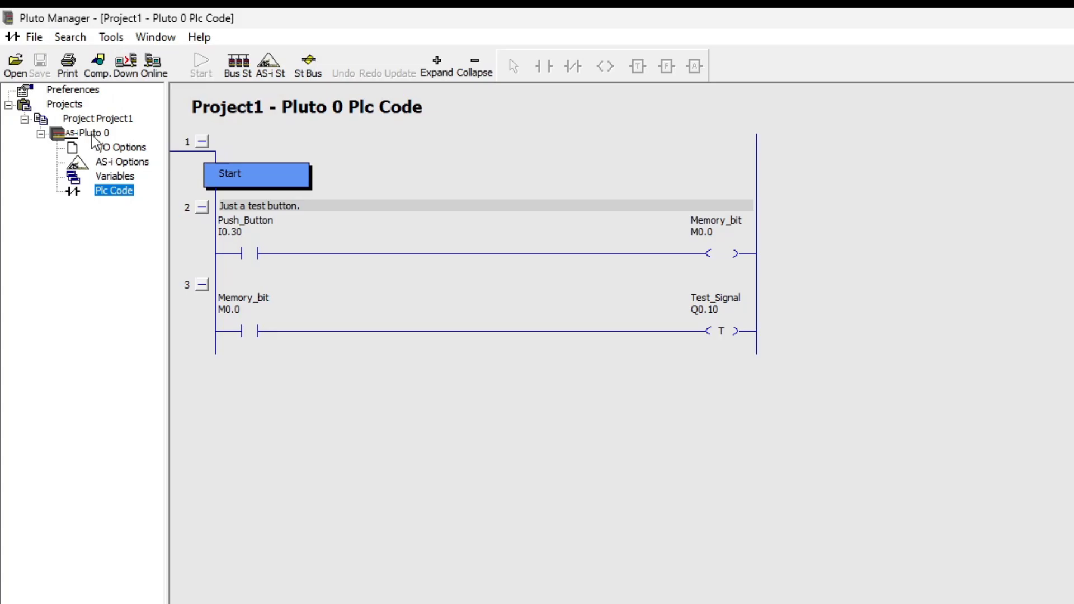
Step: Reach Preferences via Project1 and Projects, landing on the Communication Port setting
{"action": "left_click", "coordinate": [94, 133]}
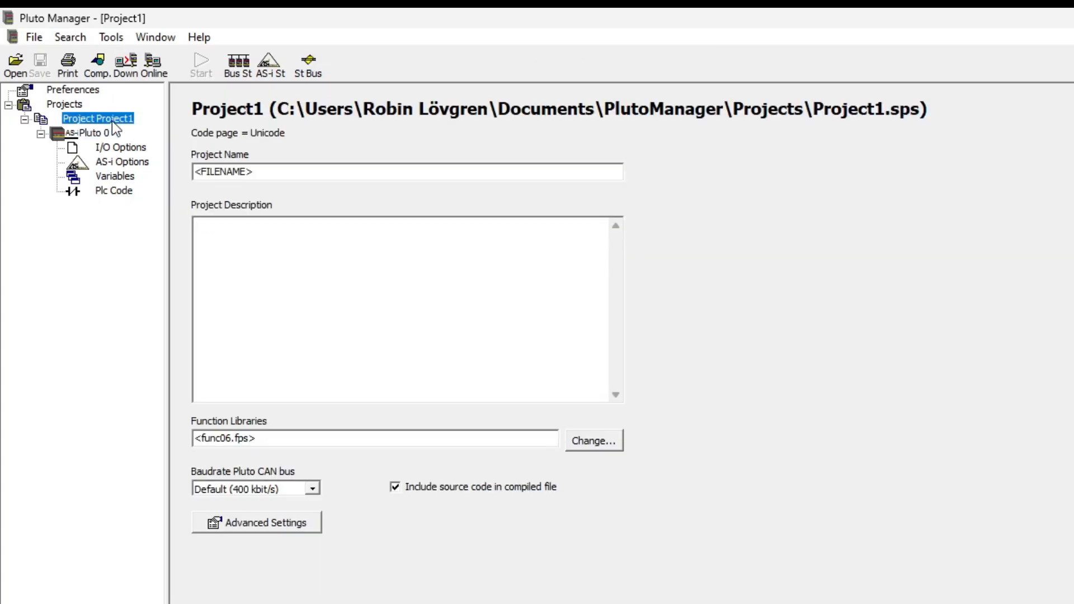
{"action": "left_click", "coordinate": [64, 104]}
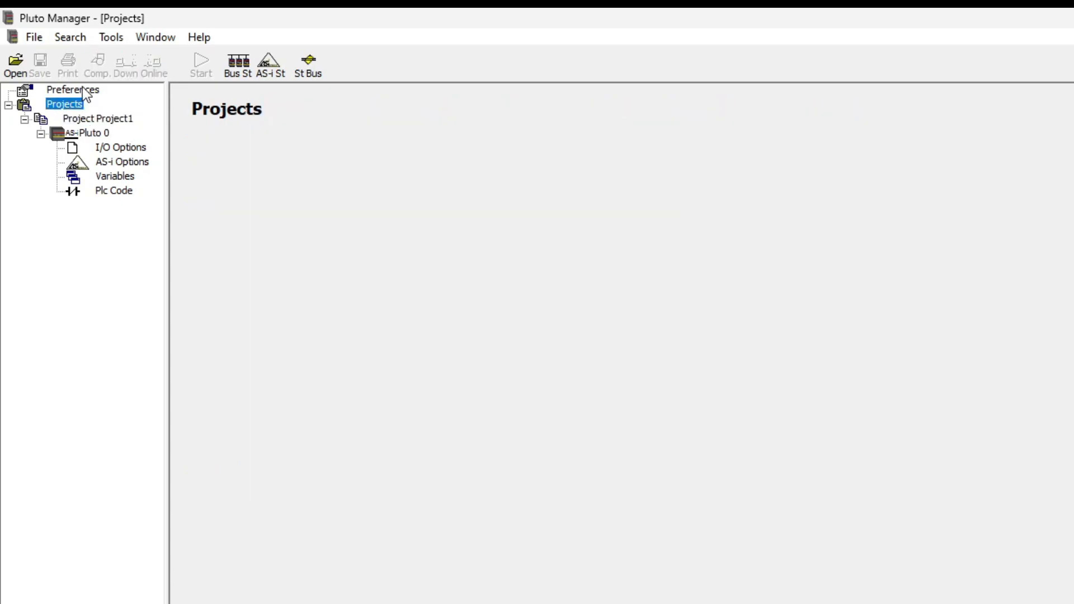
{"action": "left_click", "coordinate": [72, 89]}
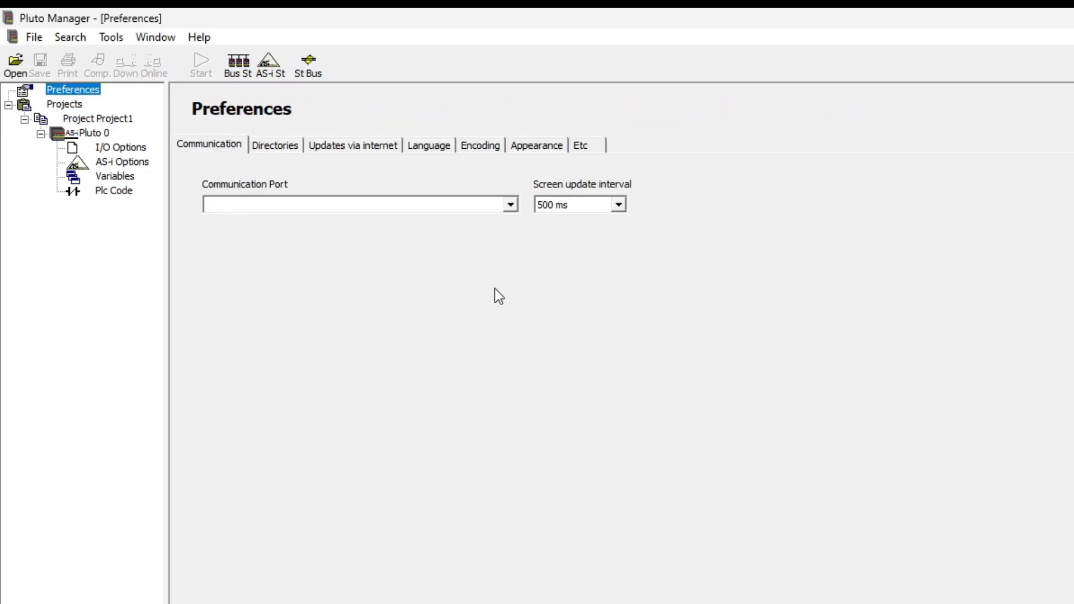
{"action": "left_click", "coordinate": [508, 204]}
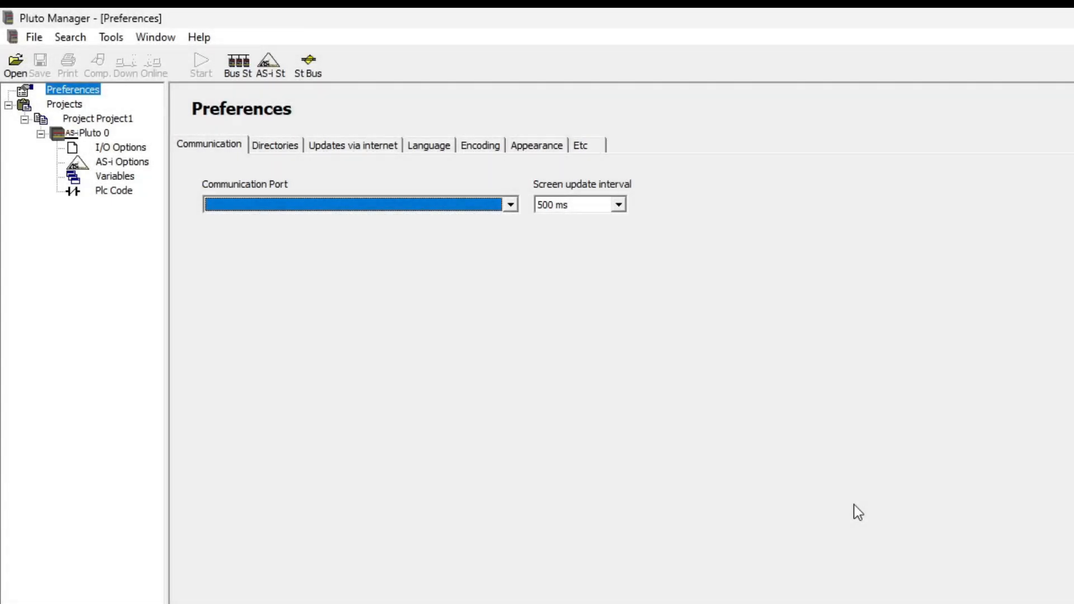
{"action": "mouse_move", "coordinate": [518, 213]}
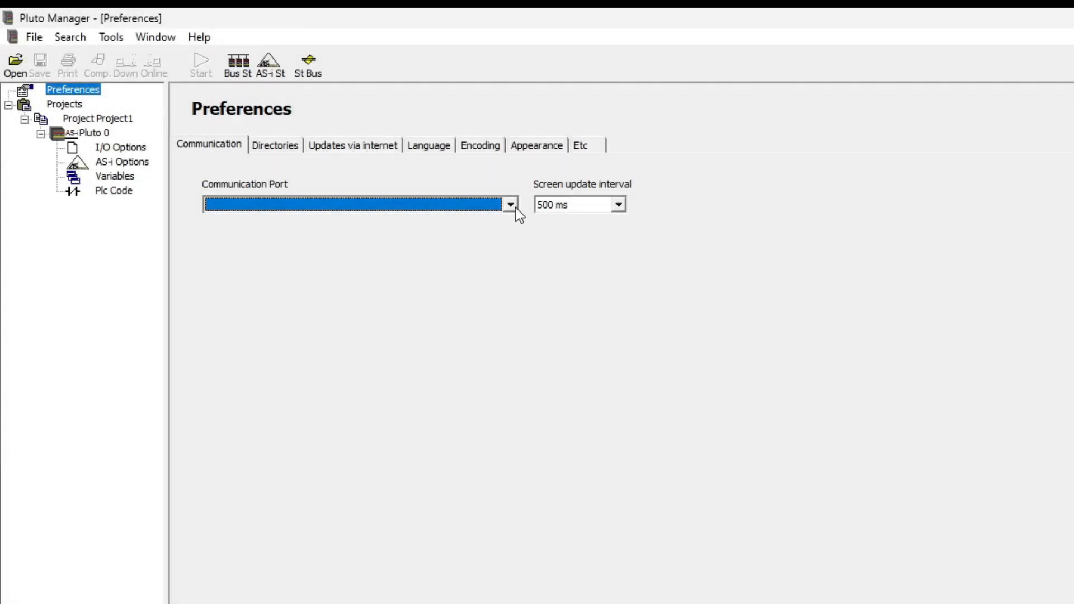
Step: Choose COM4 (VCP0) as the PC's communication port to the Pluto
{"action": "left_click", "coordinate": [508, 204]}
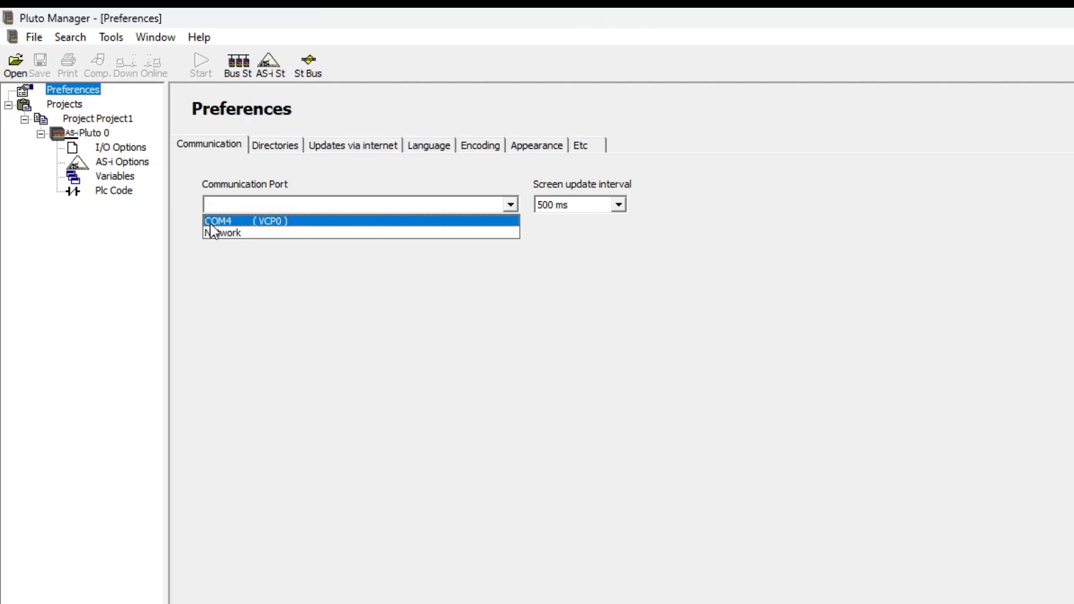
{"action": "mouse_move", "coordinate": [259, 232]}
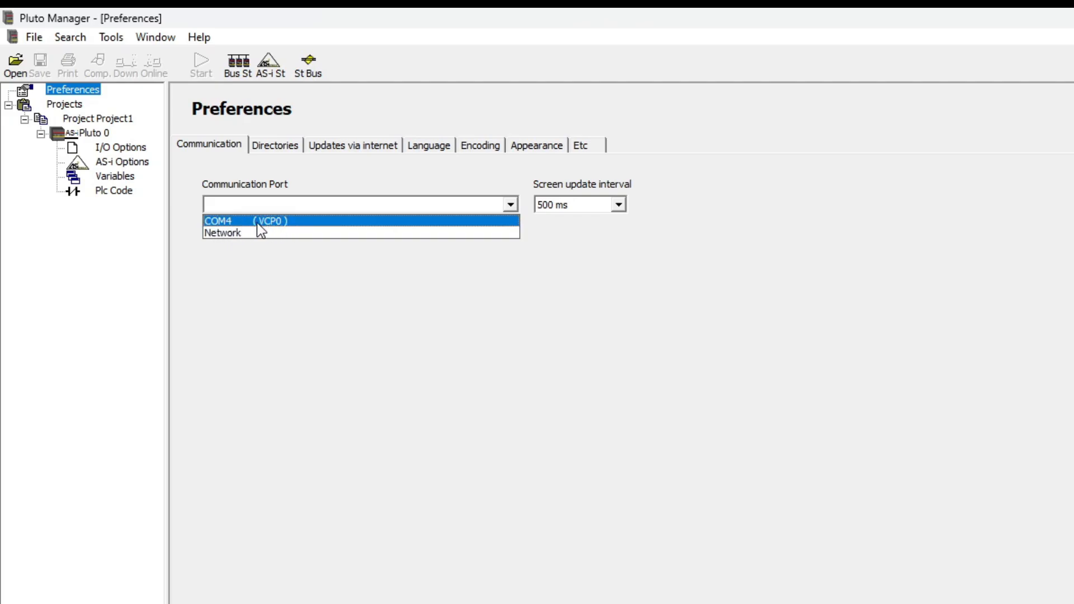
{"action": "left_click", "coordinate": [247, 220]}
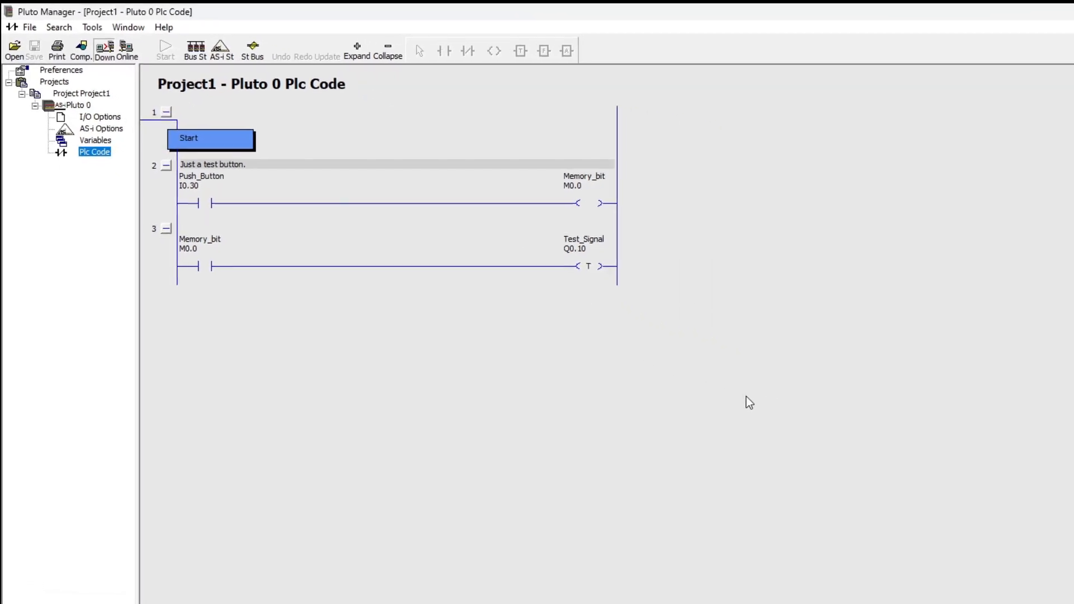
Step: Download the program to Pluto 0, confirm the password and start execution error-free
{"action": "left_click", "coordinate": [103, 46]}
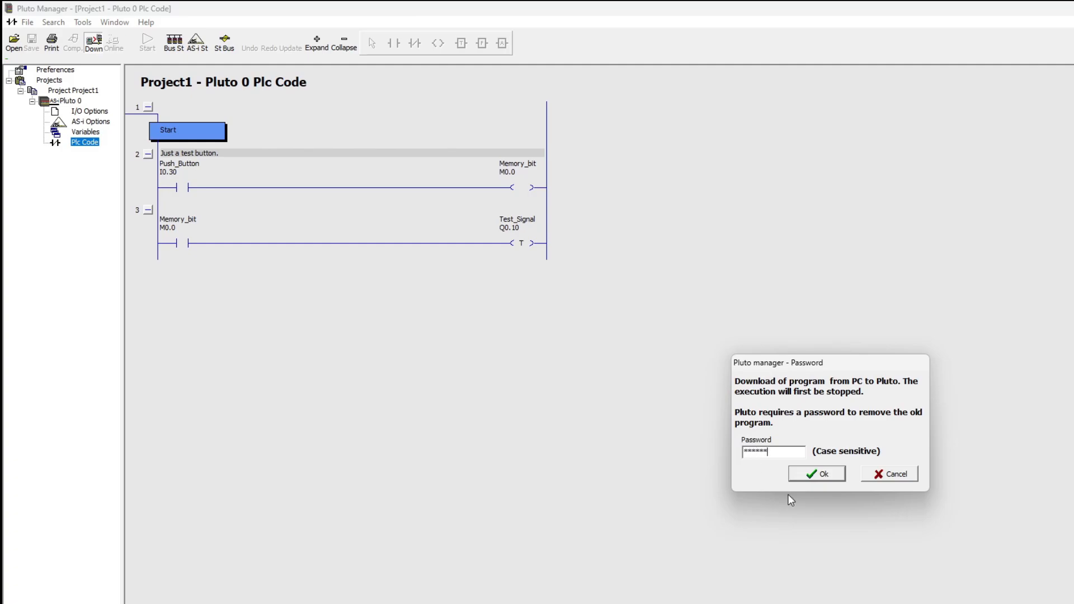
{"action": "left_click", "coordinate": [816, 474]}
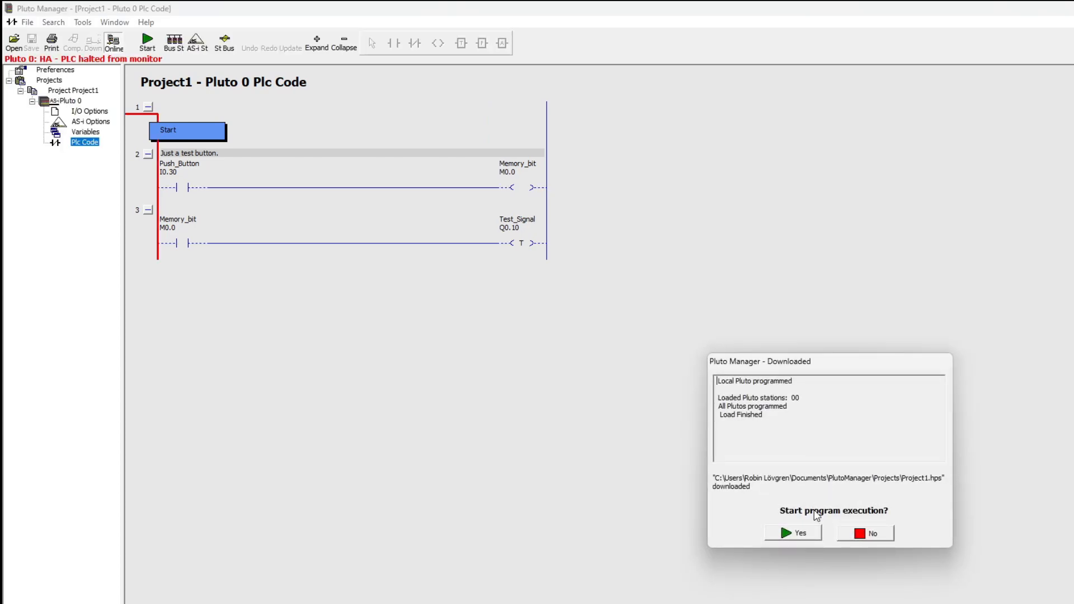
{"action": "left_click", "coordinate": [798, 533]}
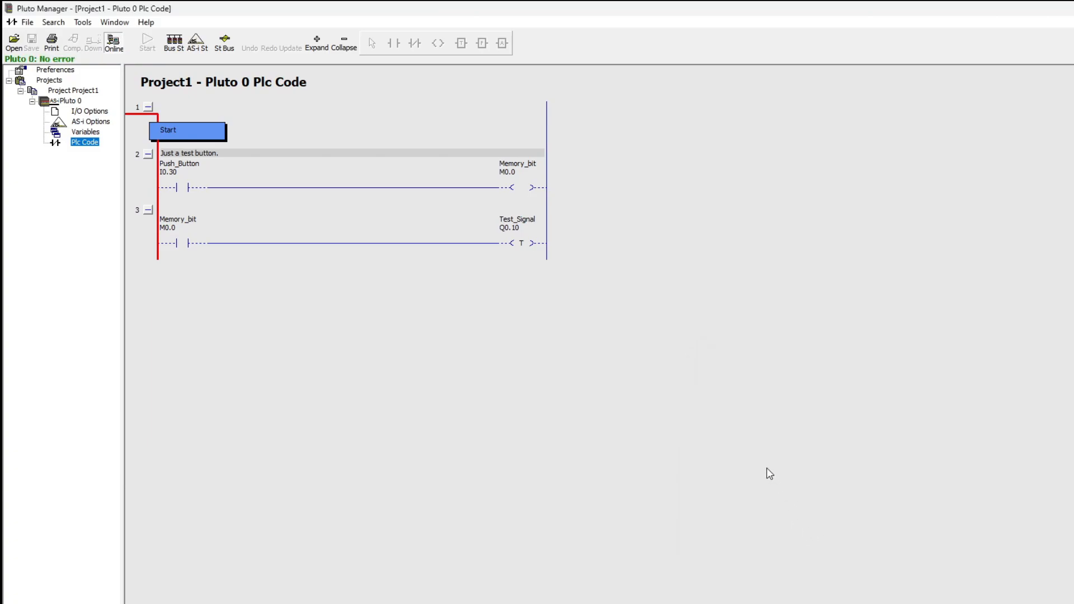
{"action": "left_click", "coordinate": [73, 74]}
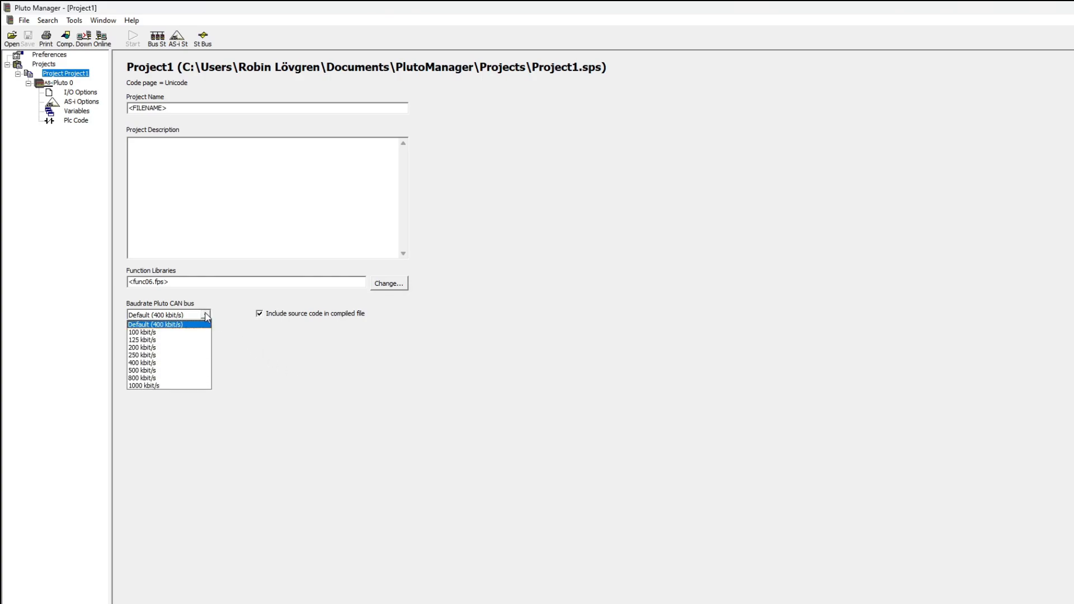
Step: Keep Project1's Pluto CAN bus baudrate at Default (400 kbit/s)
{"action": "left_click", "coordinate": [155, 324]}
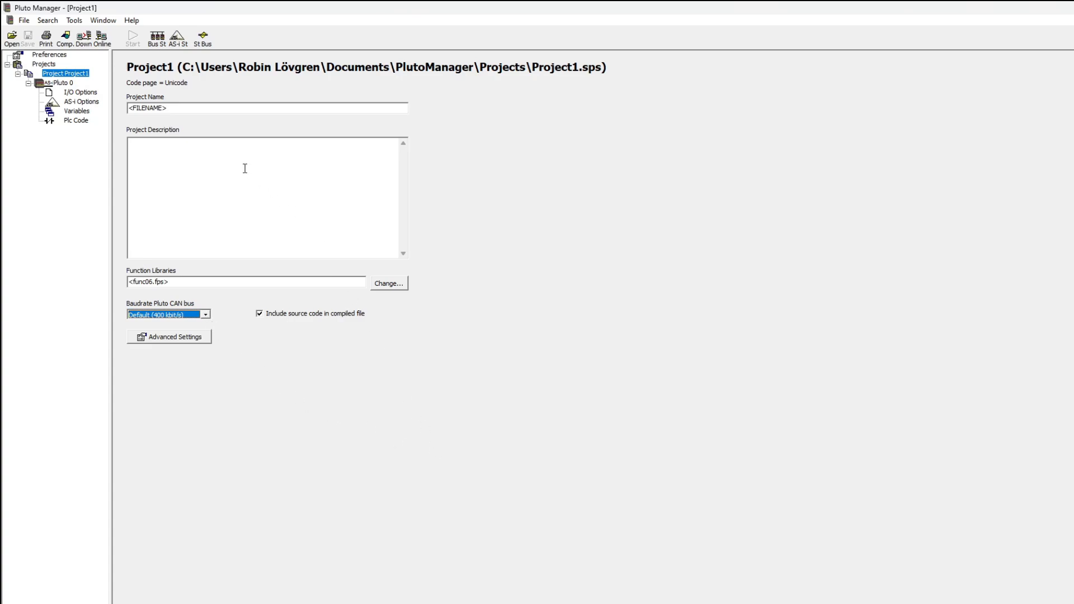
{"action": "mouse_move", "coordinate": [614, 460]}
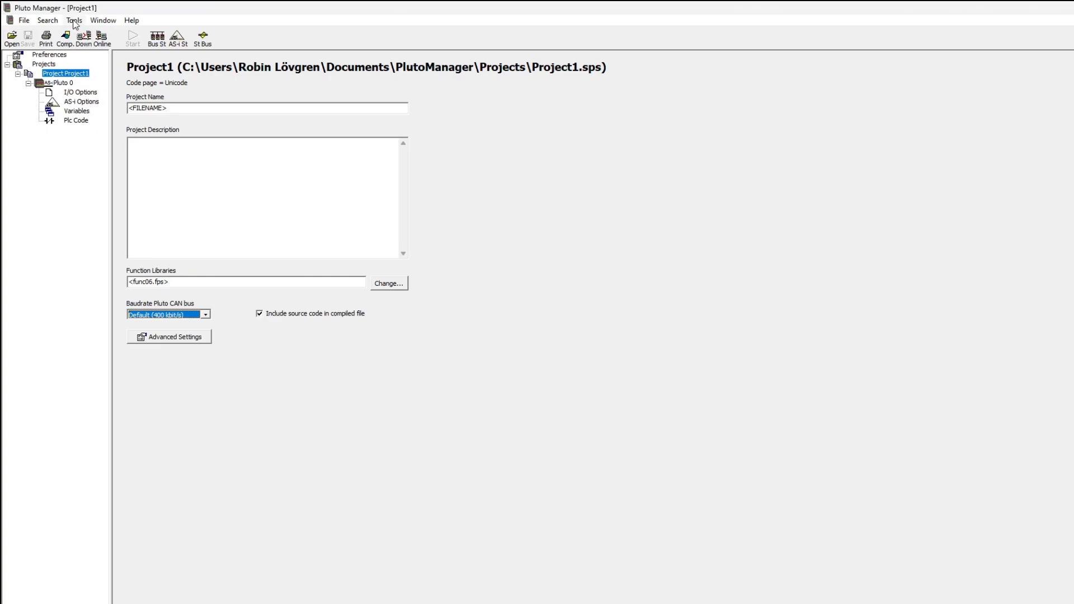
Step: Run Reset all Plutos from Tools and confirm resetting every unit on the bus
{"action": "left_click", "coordinate": [73, 20]}
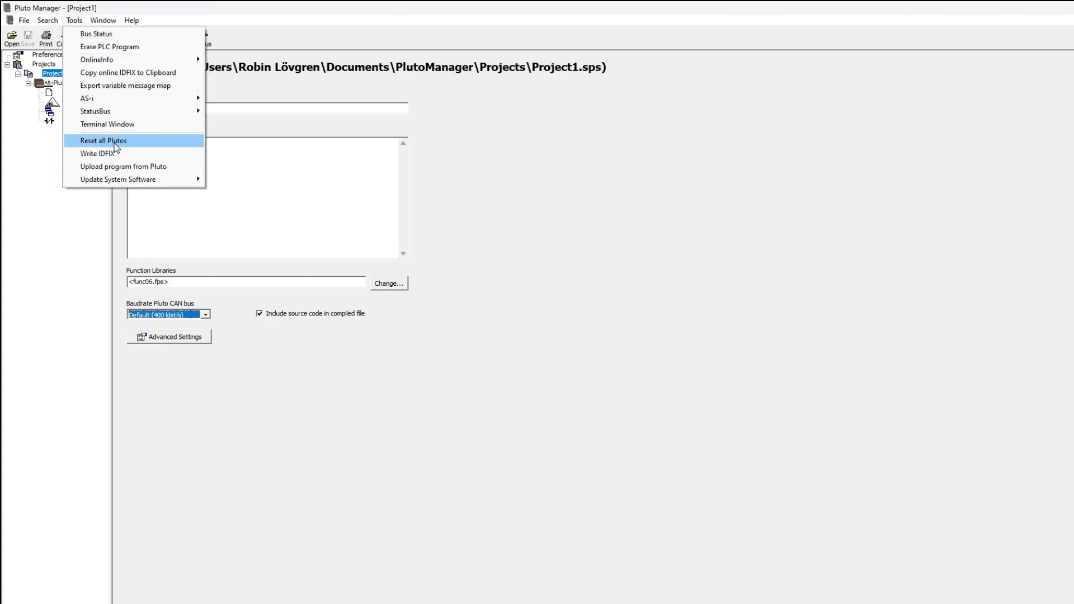
{"action": "left_click", "coordinate": [103, 141]}
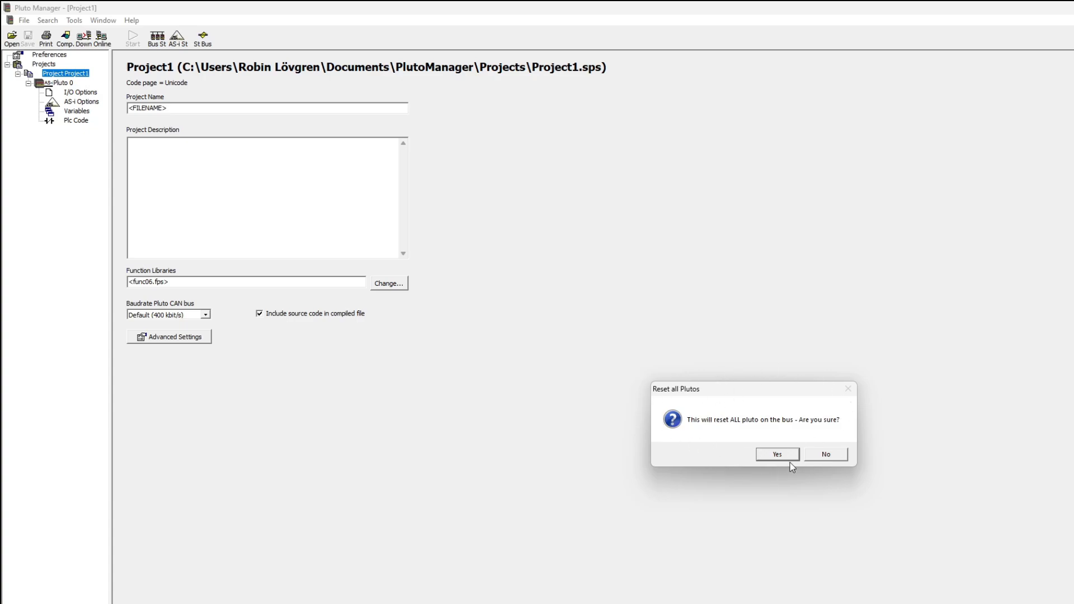
{"action": "left_click", "coordinate": [777, 454]}
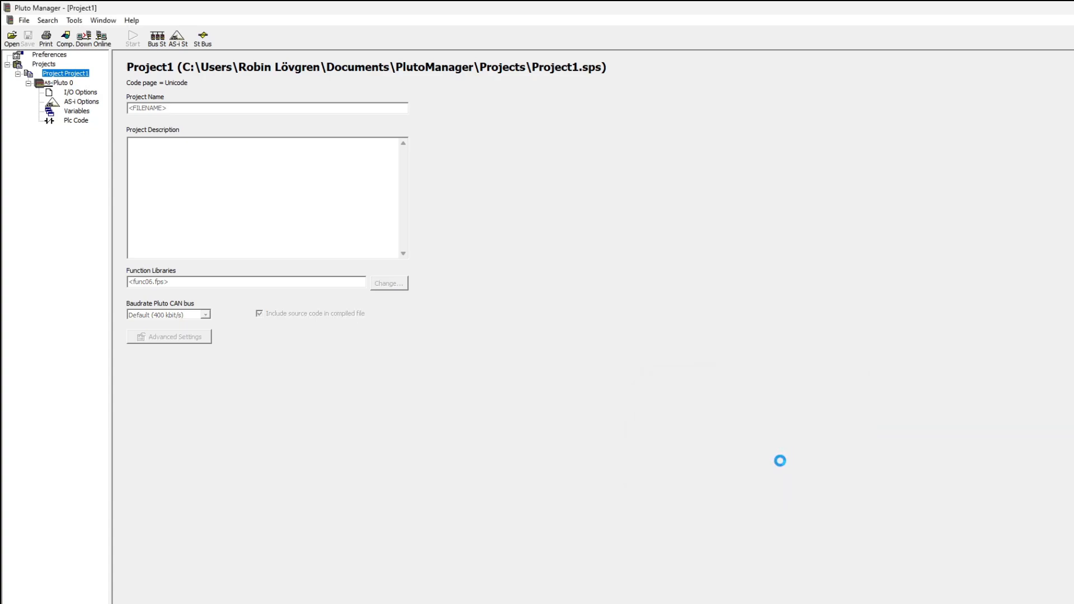